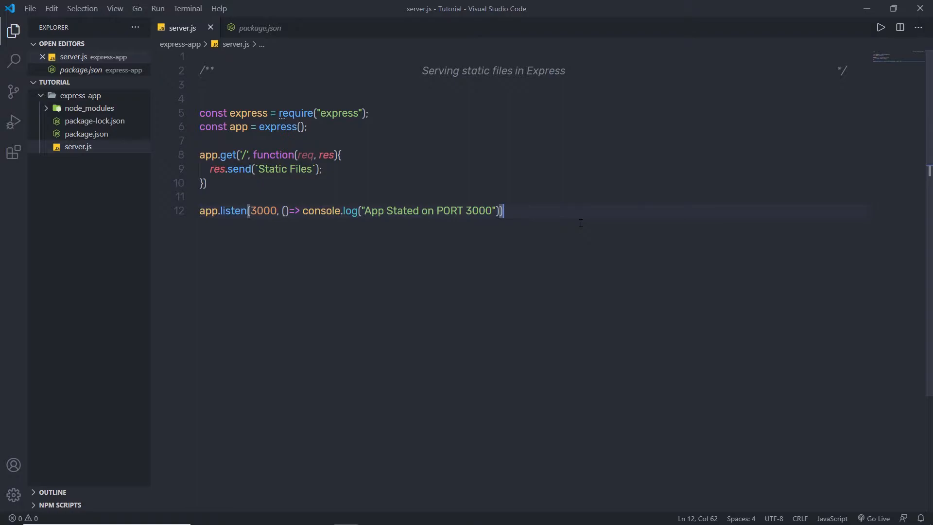
mouse_move(559, 247)
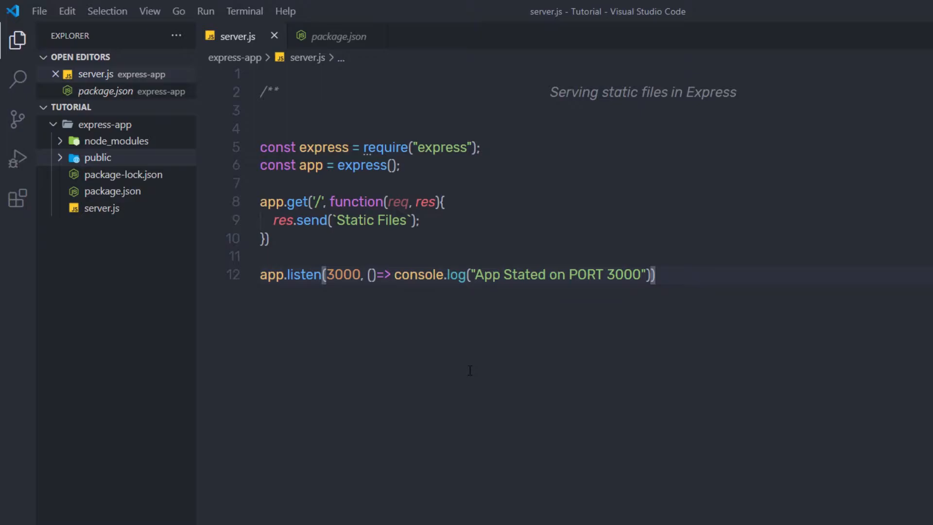
mouse_move(98, 165)
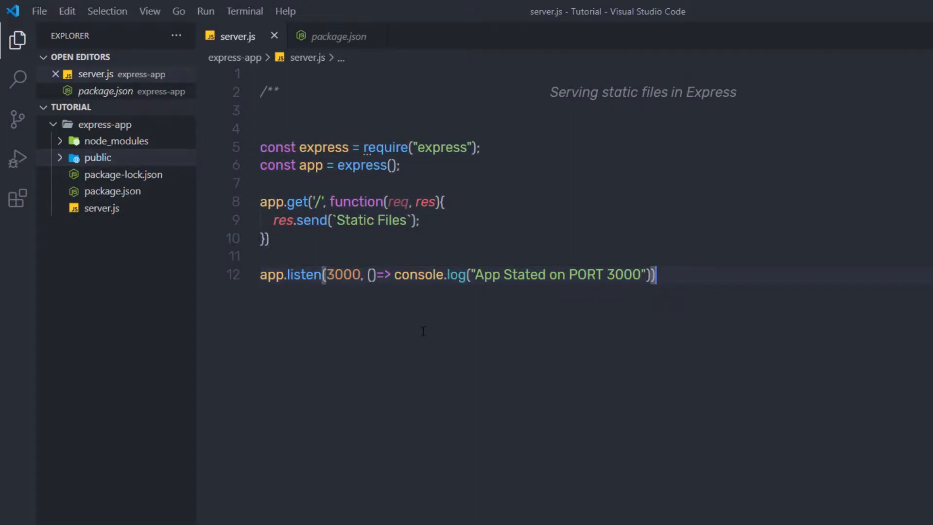
Step: Add app.use(express.static('public')); on line 8, above the app.get route
left_click(260, 183)
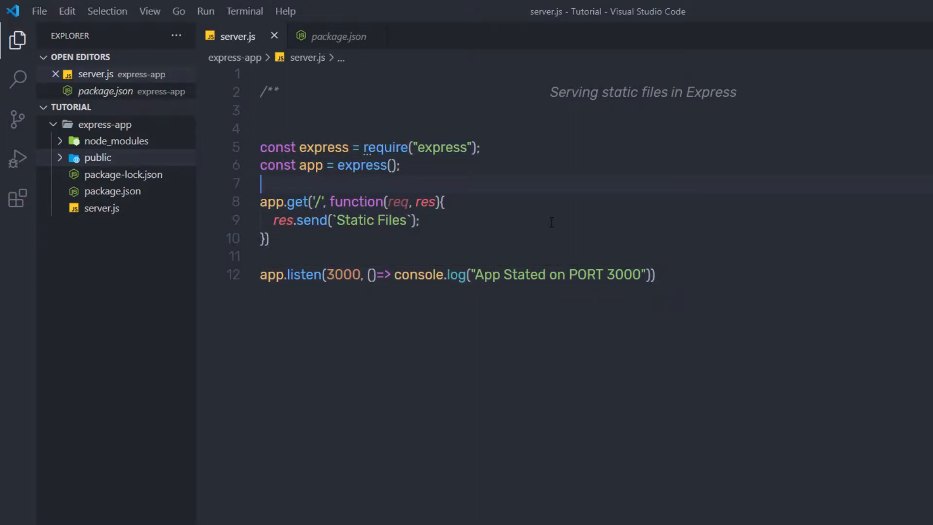
key("Enter")
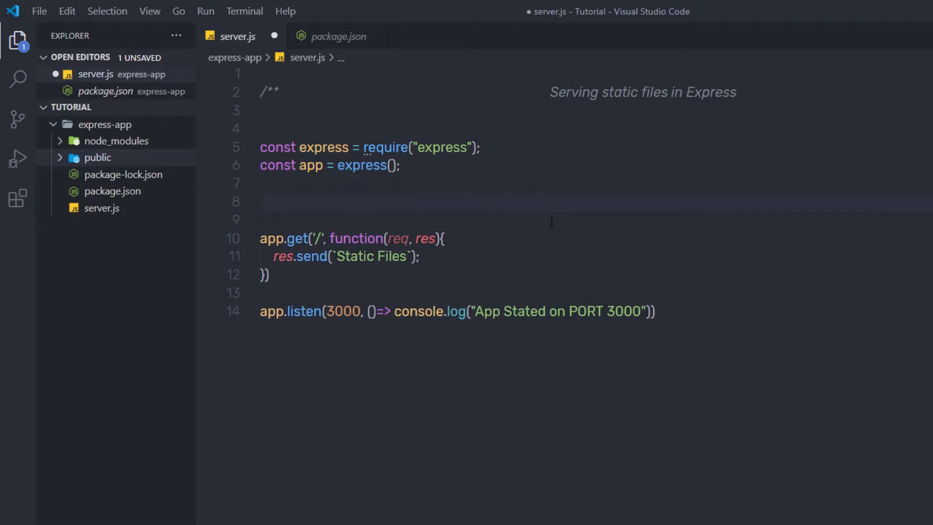
type("app.use")
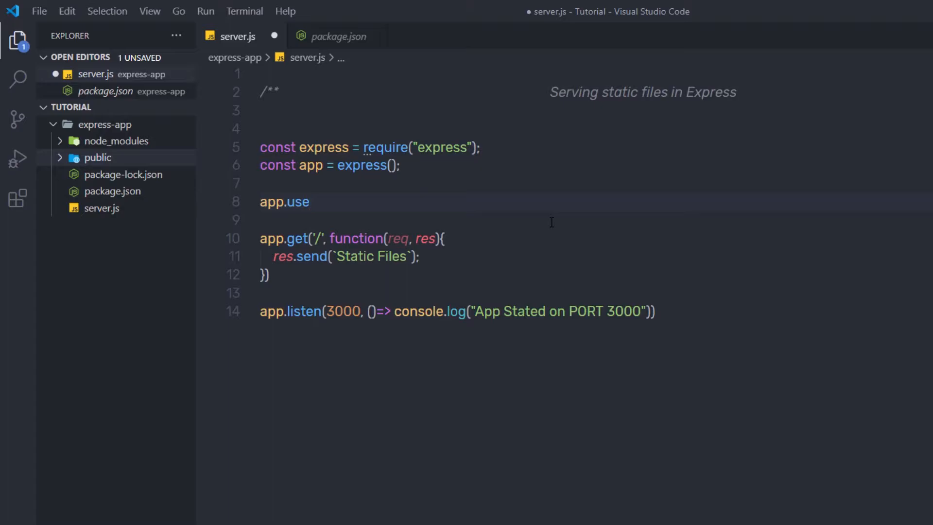
type("()")
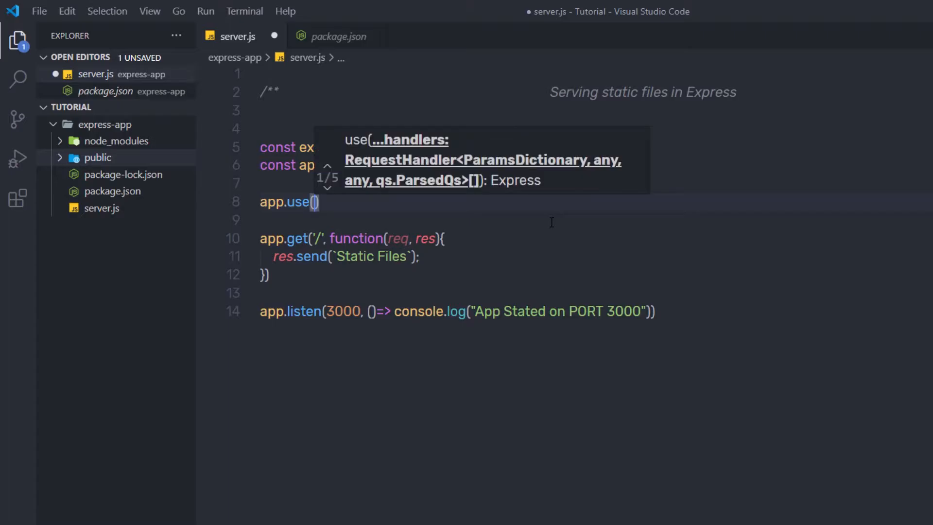
type("express.static")
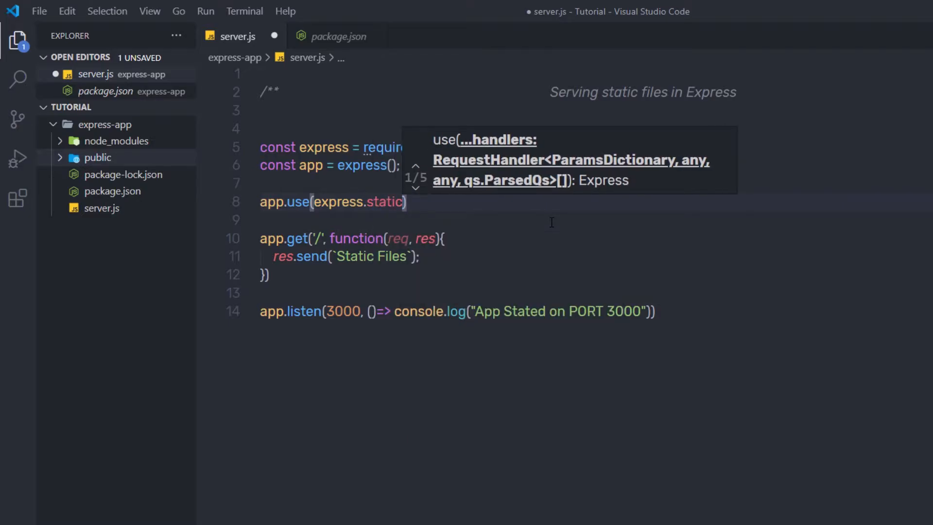
type("(")
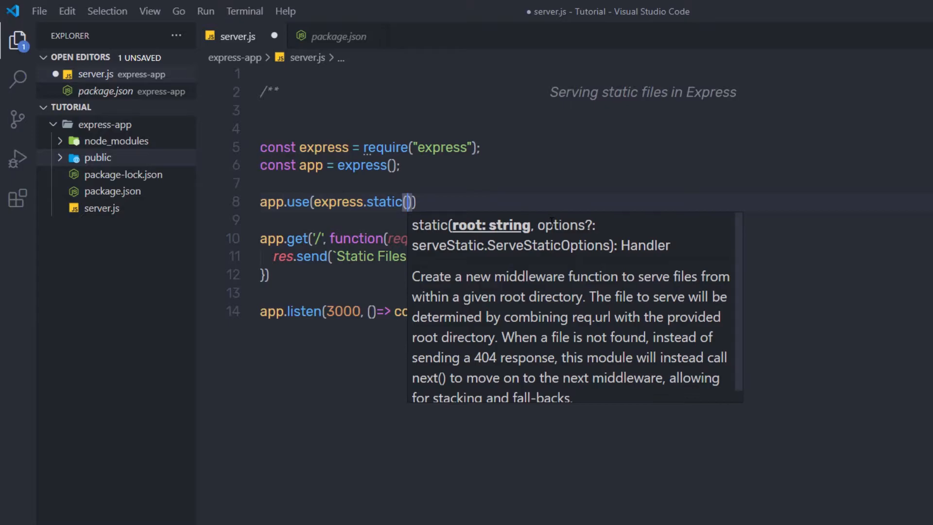
type("'")
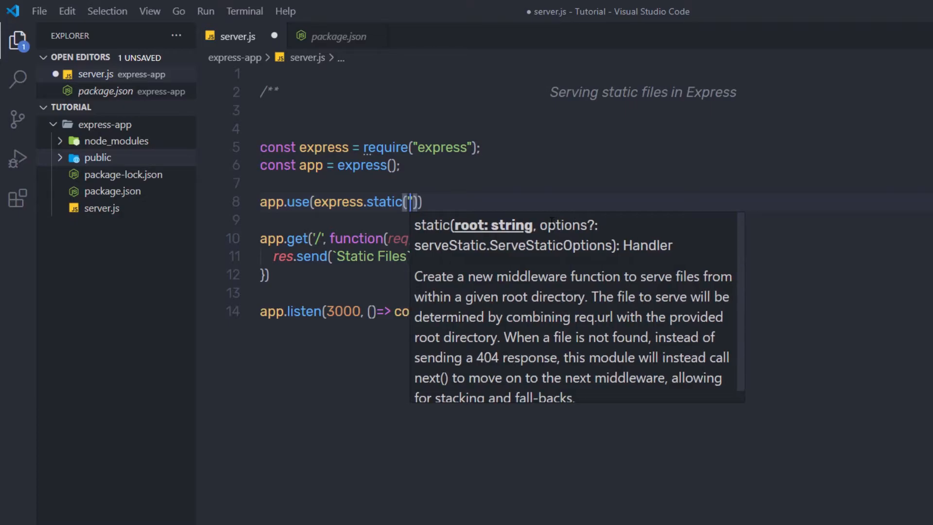
type("public")
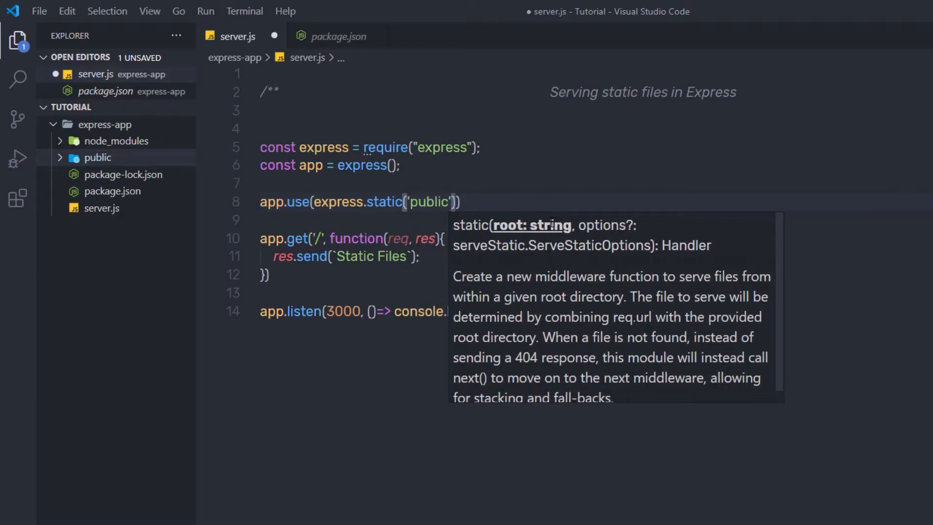
left_click(496, 201)
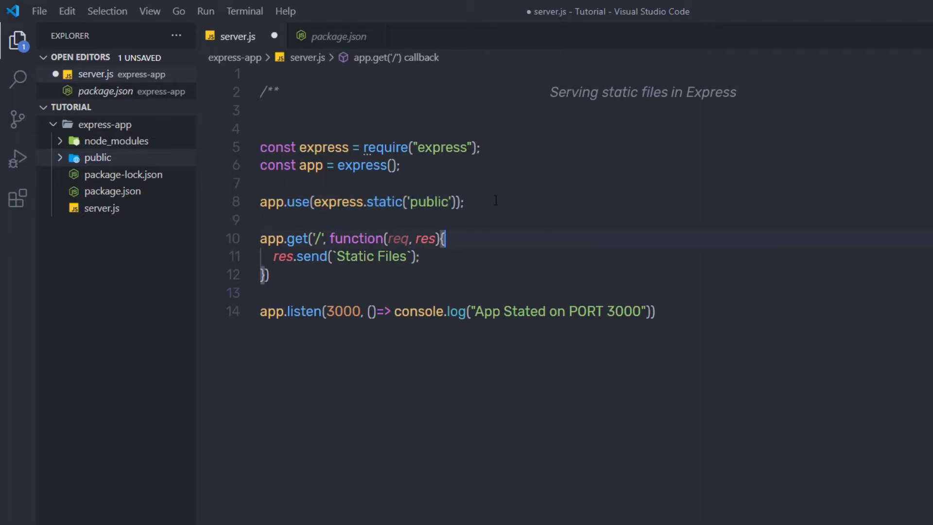
mouse_move(73, 175)
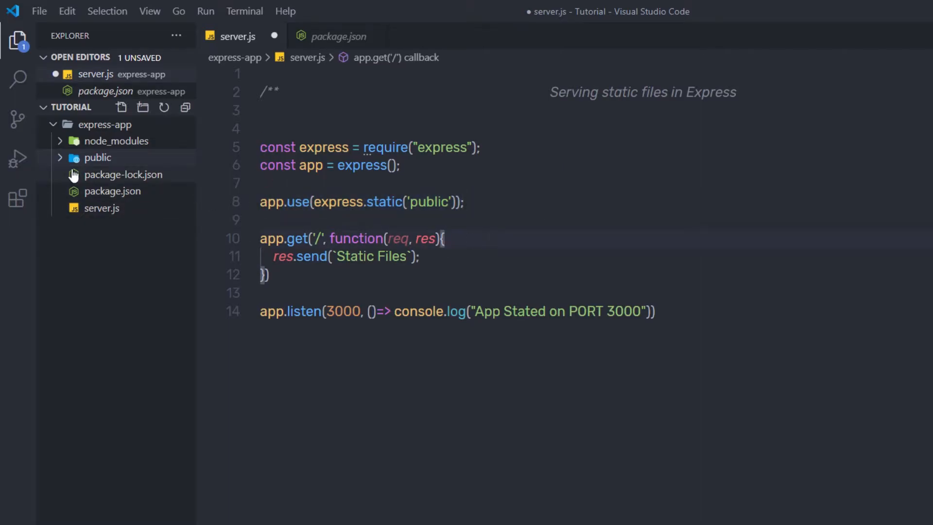
mouse_move(83, 165)
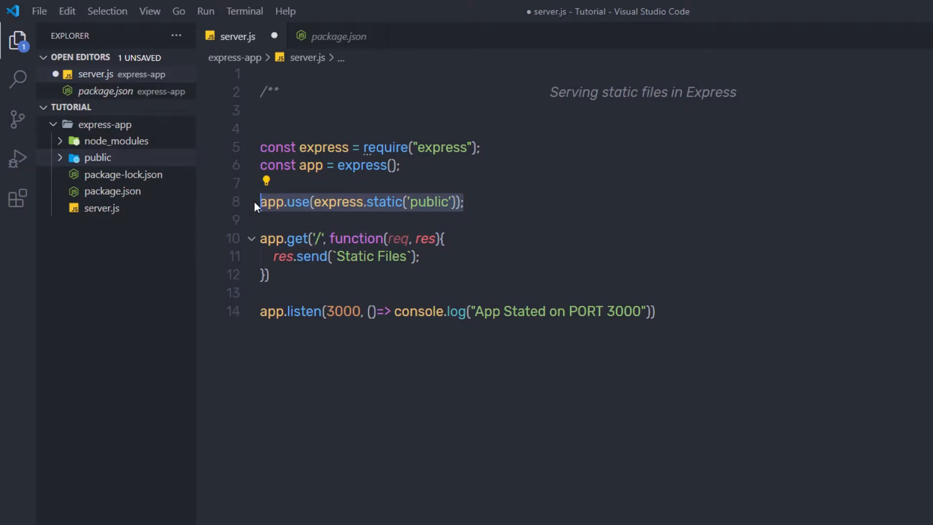
mouse_move(475, 229)
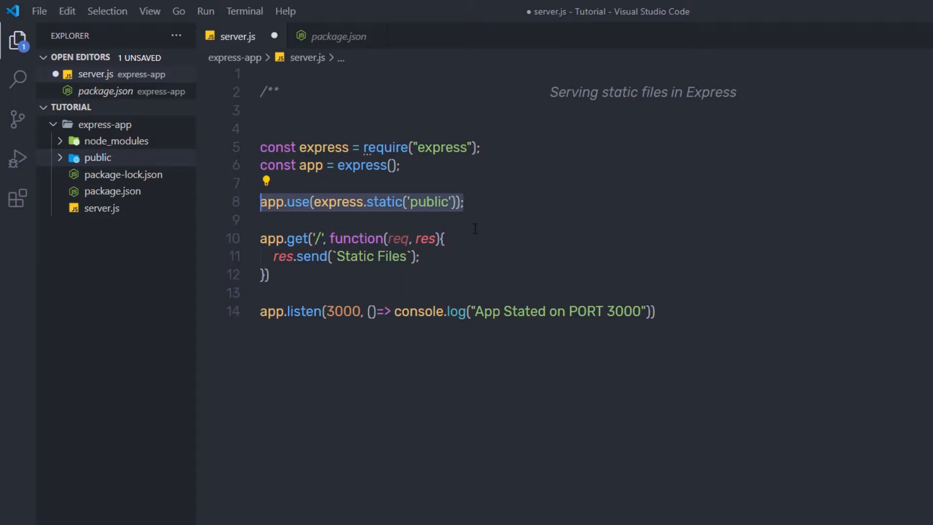
Step: Duplicate the express.static line twice, changing the folders to 'images' and 'files'
left_click(464, 202)
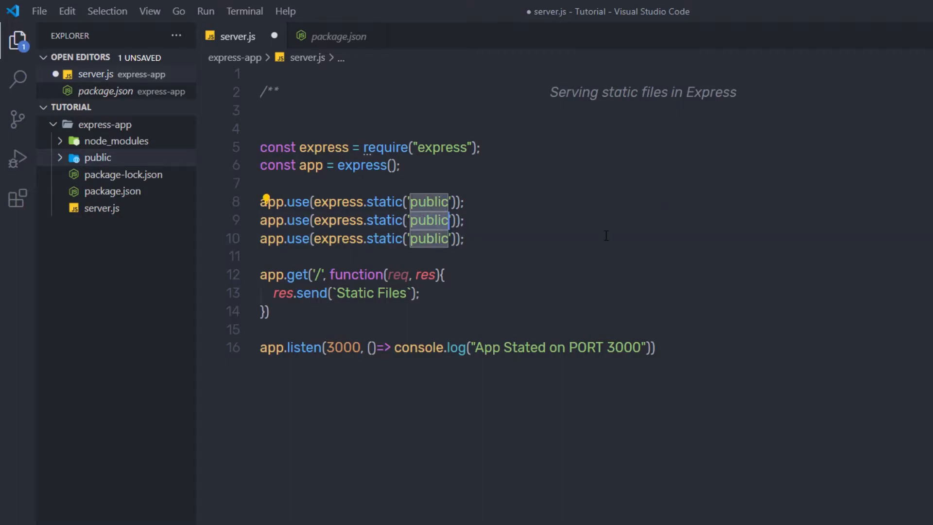
type("images")
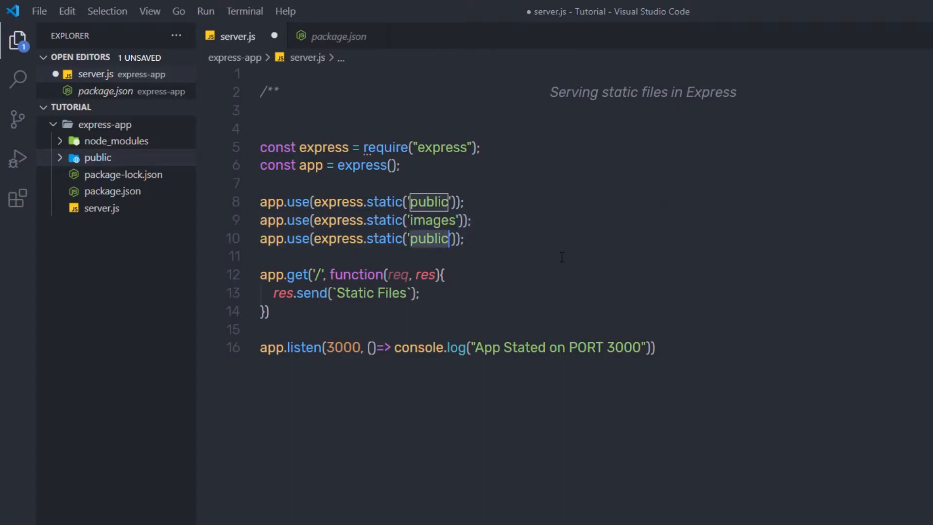
type("files")
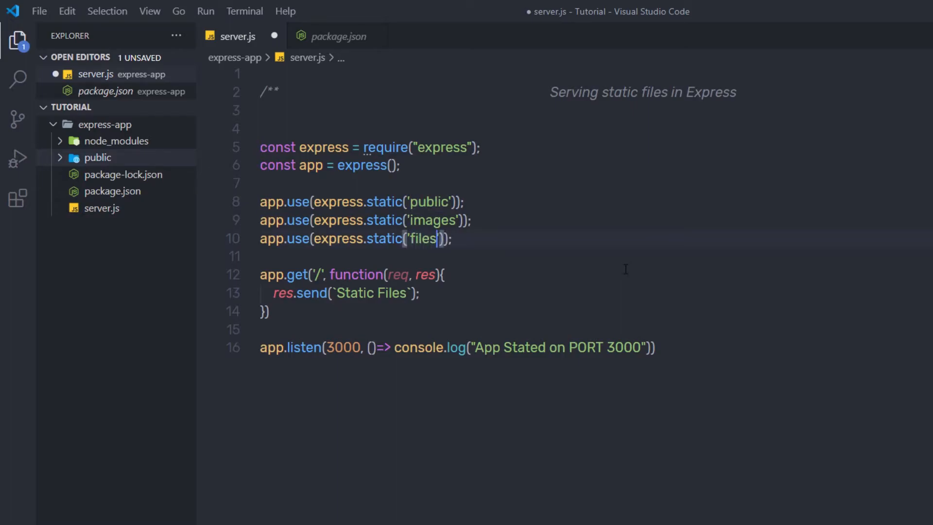
left_click(443, 274)
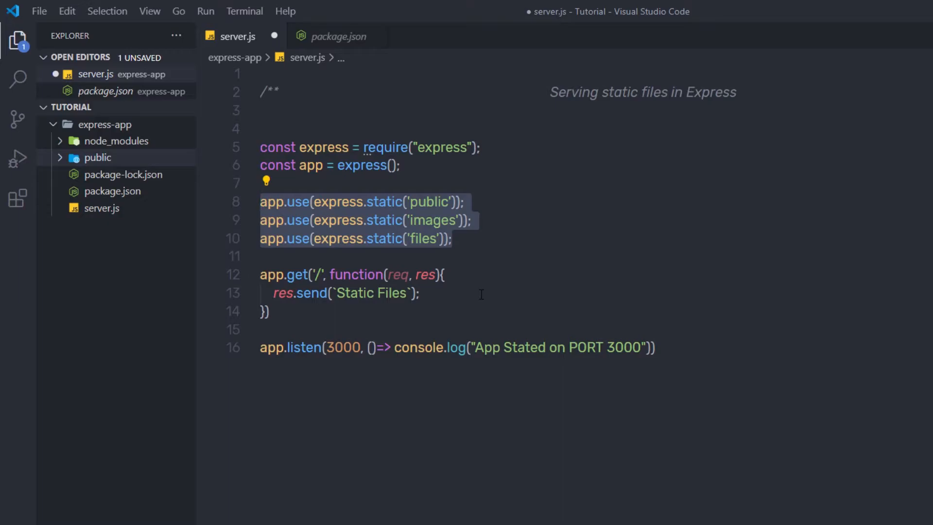
left_click(423, 239)
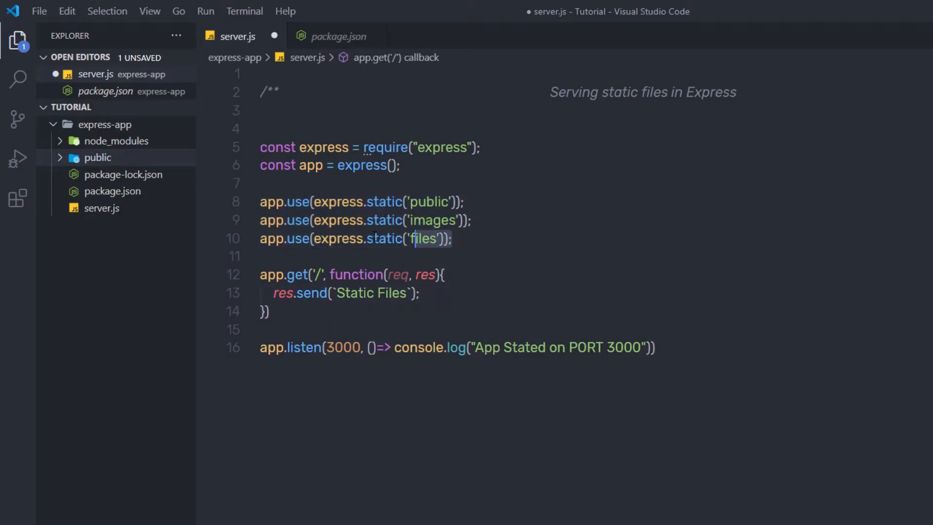
left_click(453, 238)
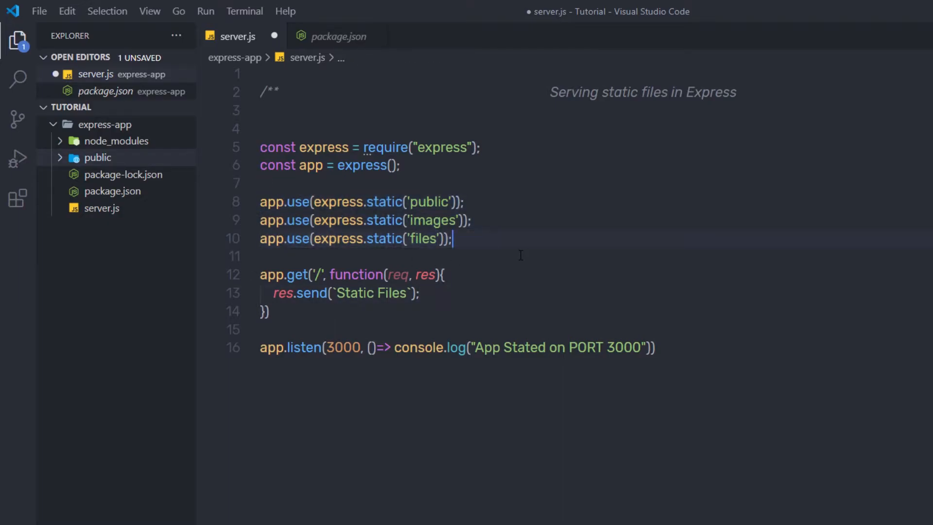
mouse_move(571, 265)
type("<img src=\"/img_girl.jpg\"></img>")
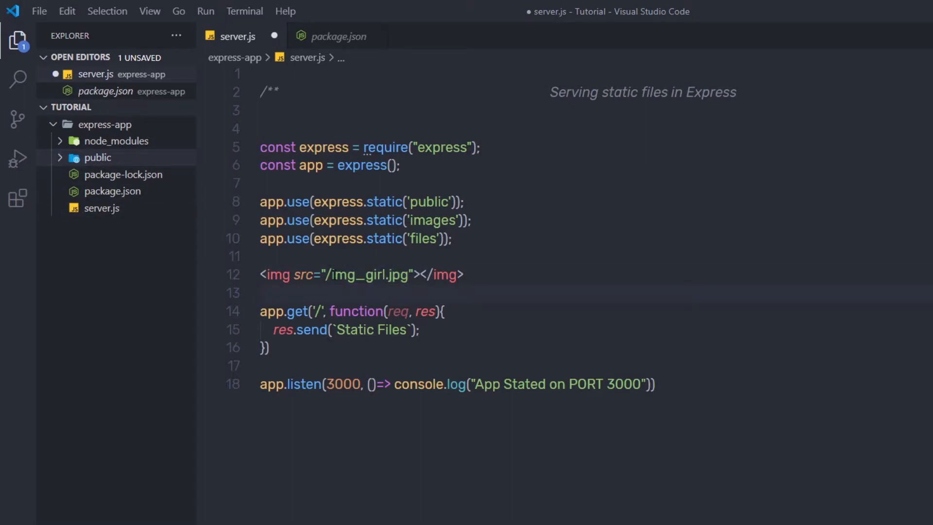
Step: Check the img tag line and expand public in Explorer to show the nested static folder
left_click(325, 274)
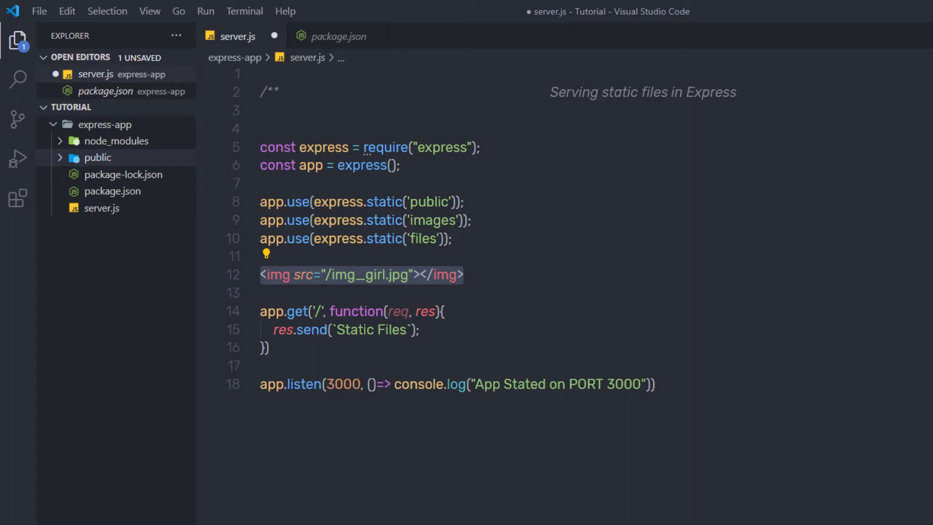
left_click(487, 273)
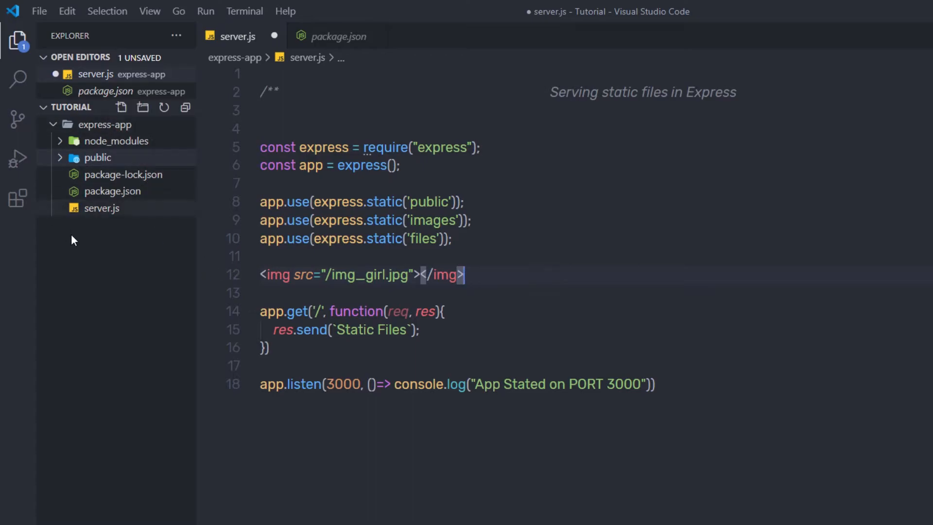
mouse_move(97, 157)
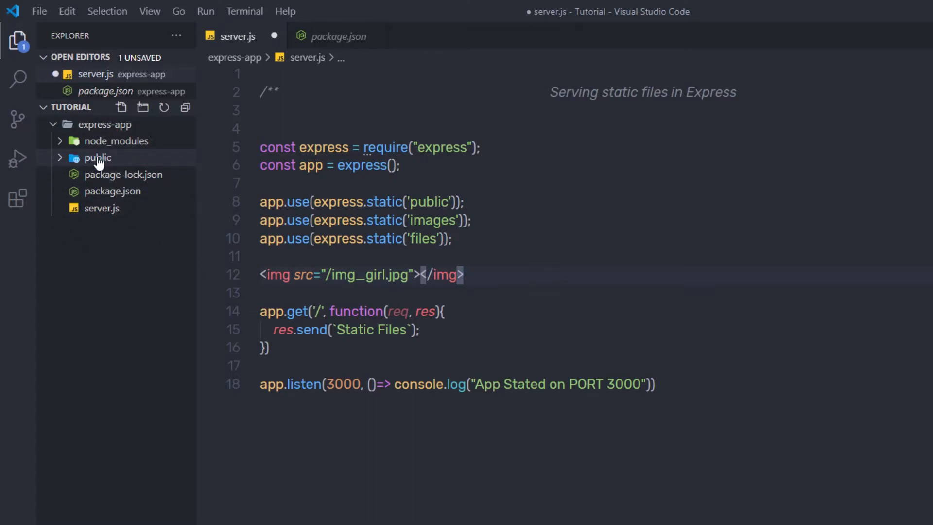
left_click(142, 106)
type("static")
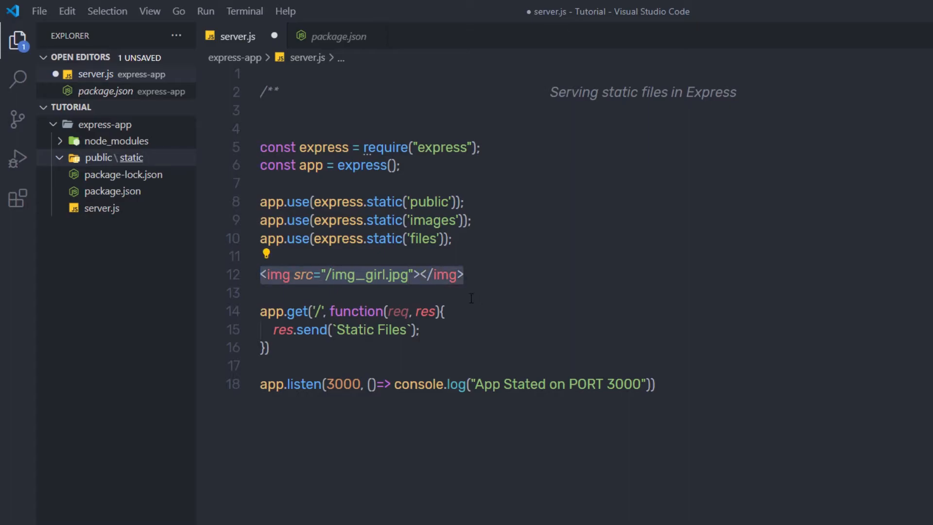
left_click(262, 293)
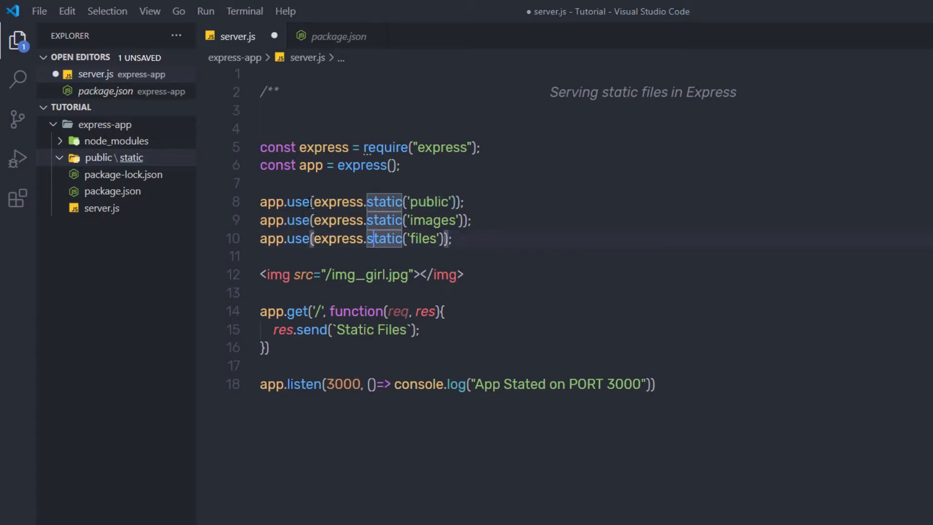
left_click(454, 238)
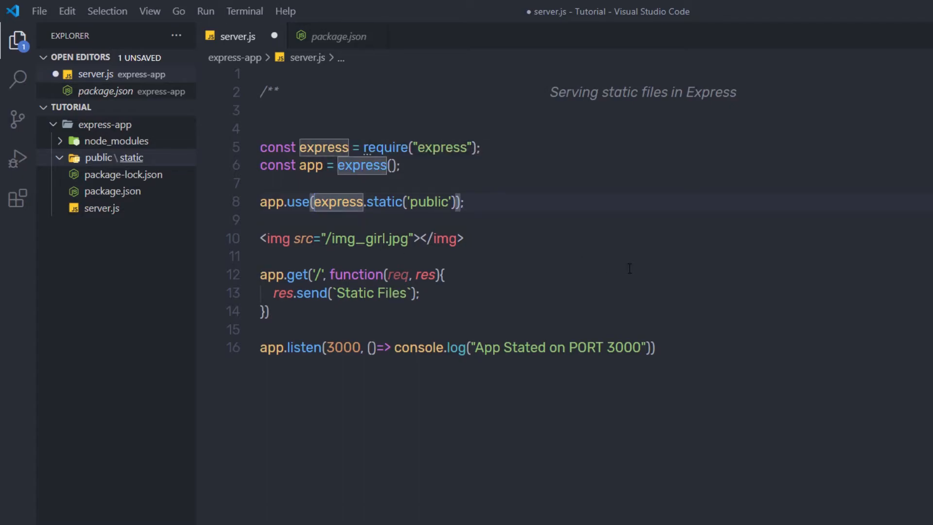
mouse_move(104, 158)
type("'',")
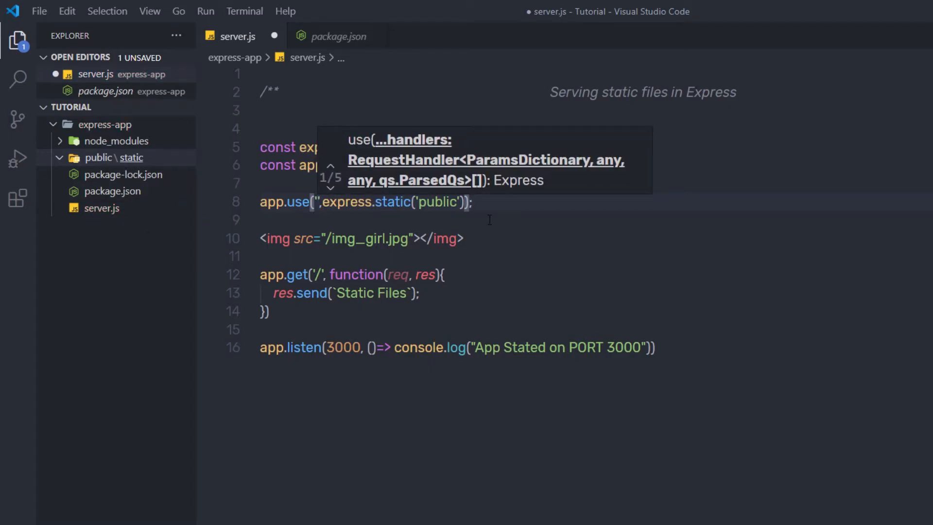
Step: Rewrite the remaining line as app.use('/public', express.static('static'))
type("/public")
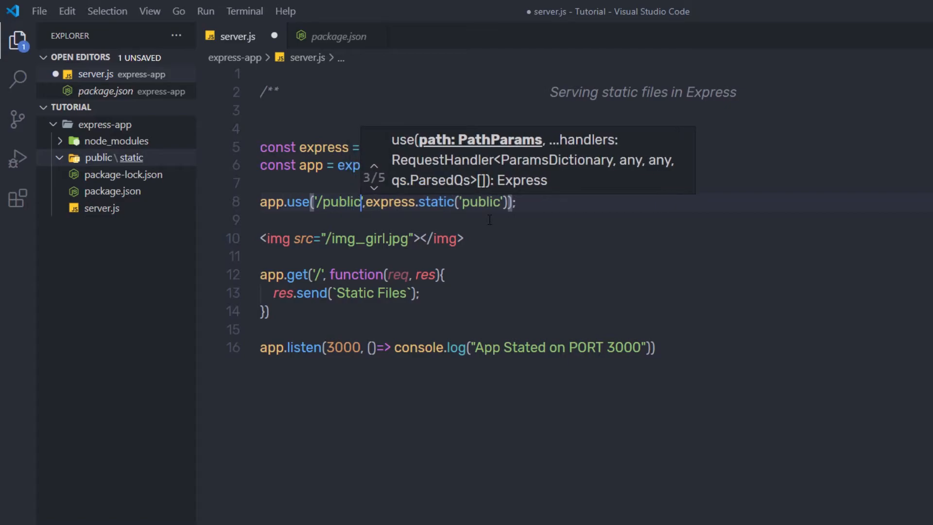
type("s")
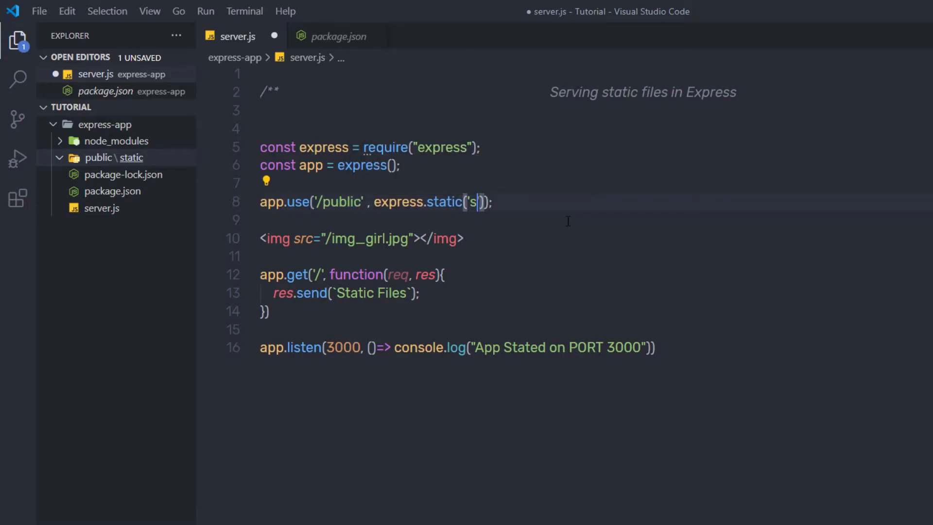
type("tatic")
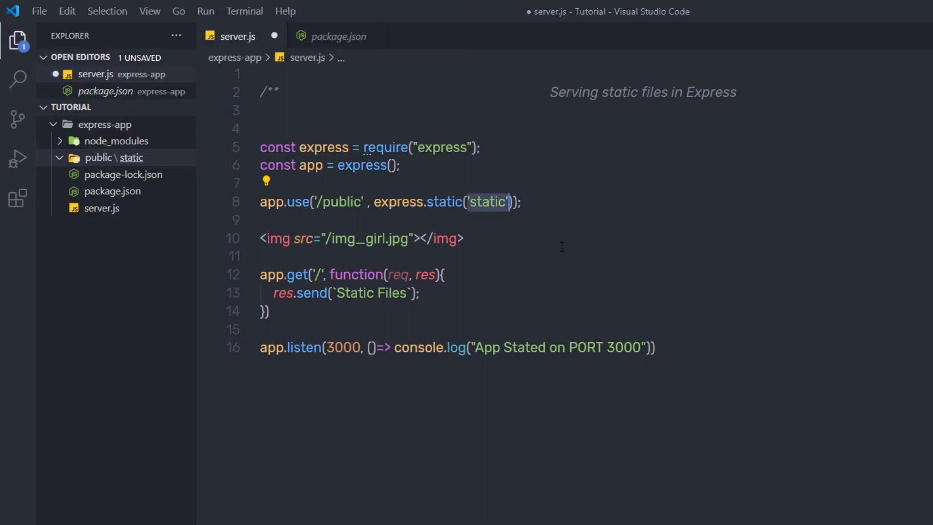
mouse_move(99, 161)
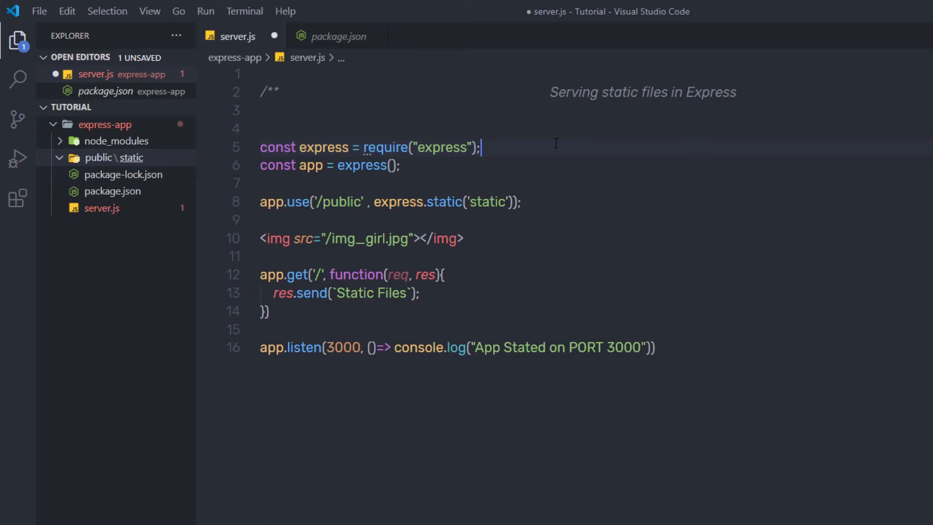
Step: Add const path = require("path") and const publicpath = path.resolve(__dirname, 'public')
type("const path")
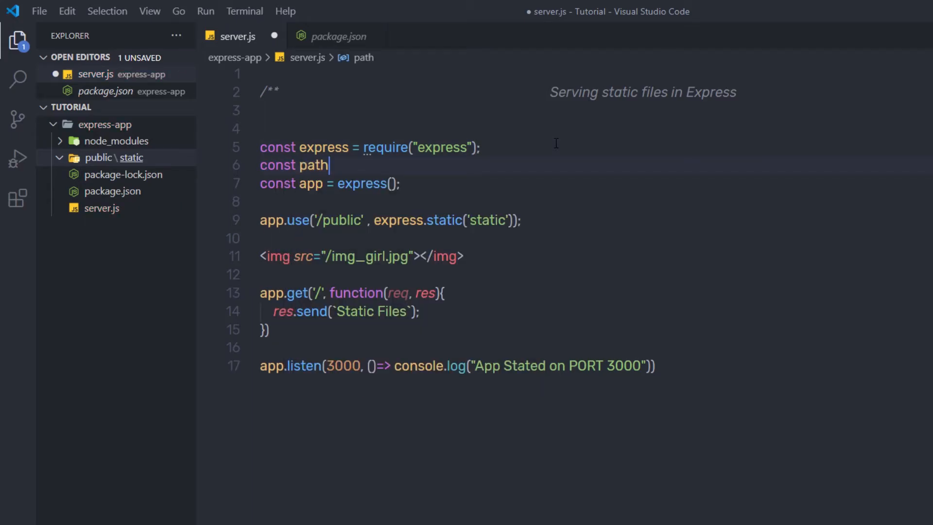
type("= require(\"path\");")
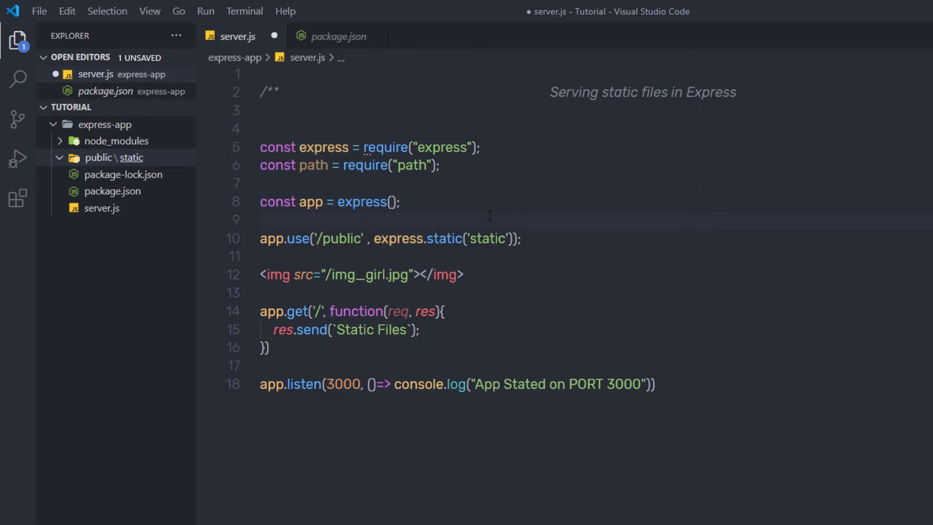
type("const")
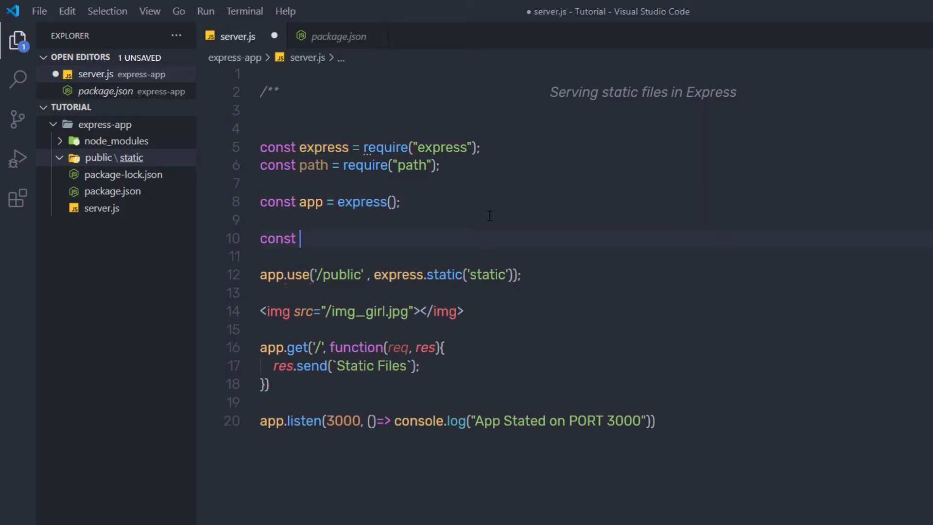
type("publicpa")
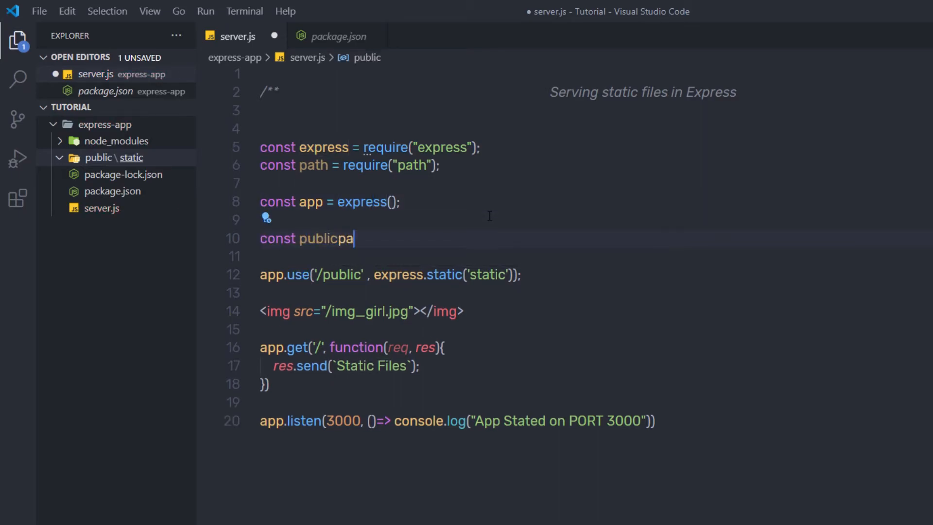
type("th = path")
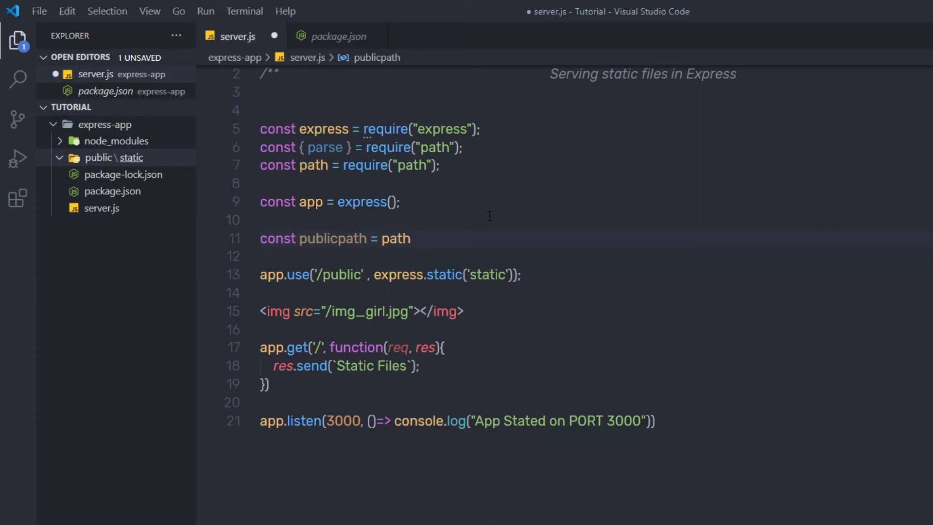
type(".resolve")
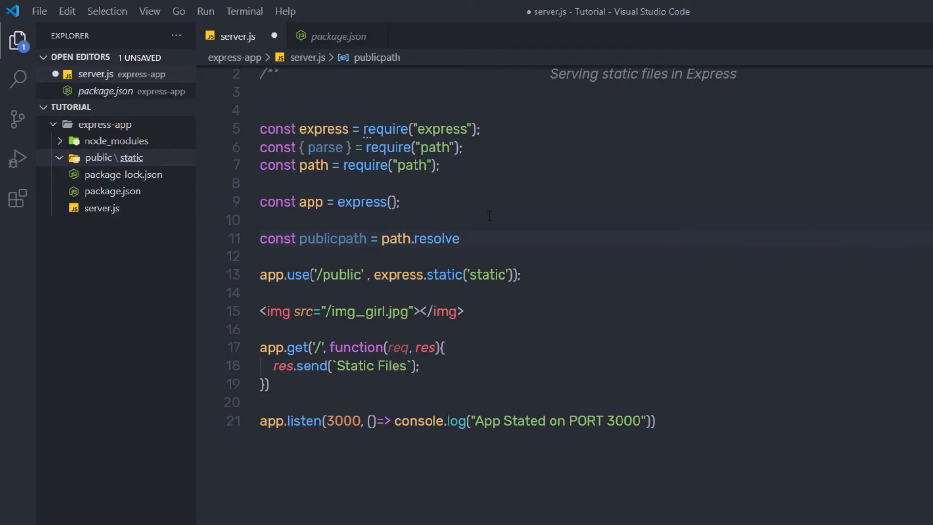
type("(")
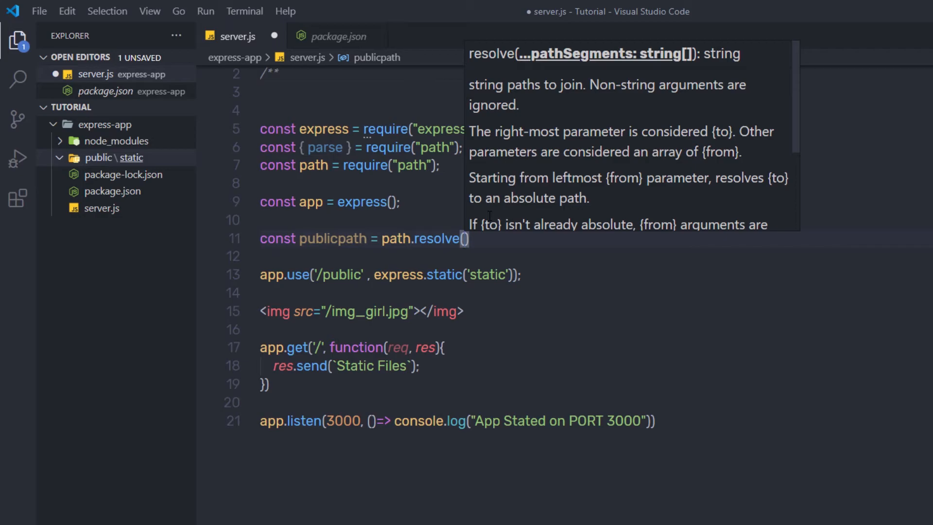
type("__")
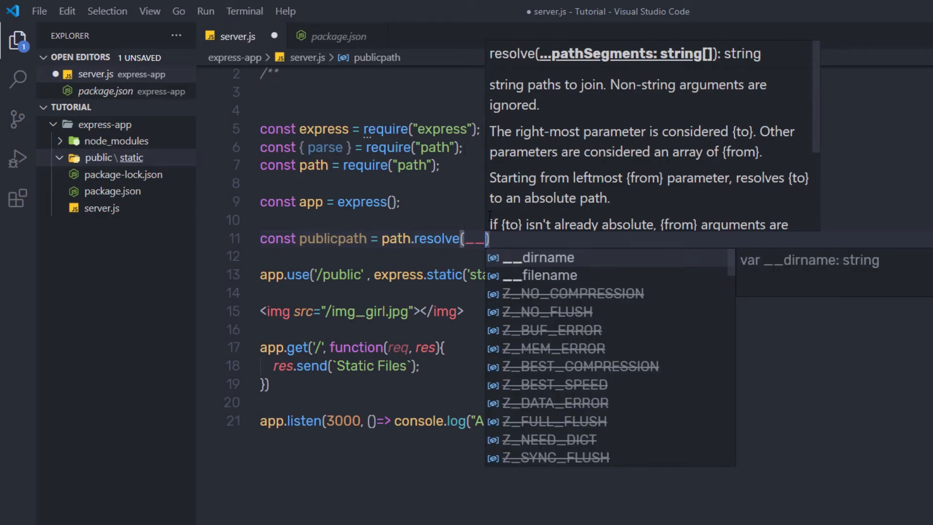
left_click(539, 257)
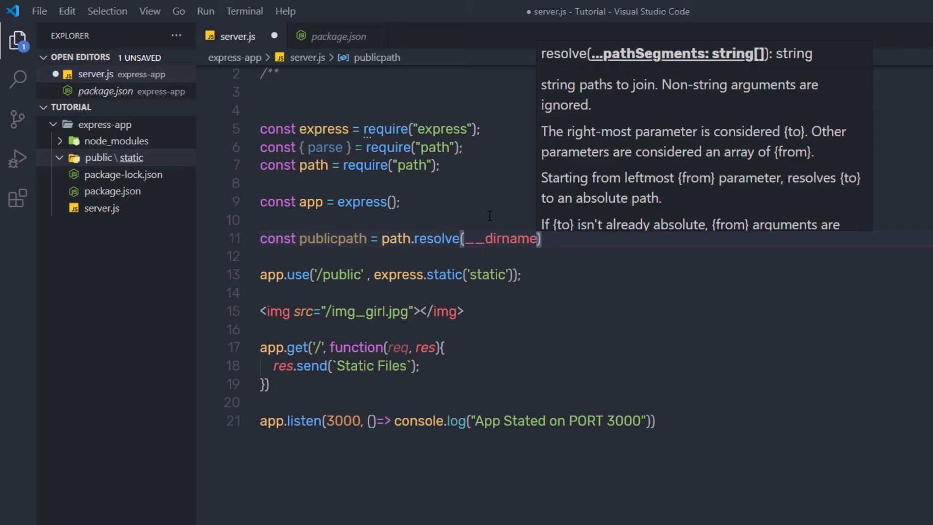
mouse_move(603, 284)
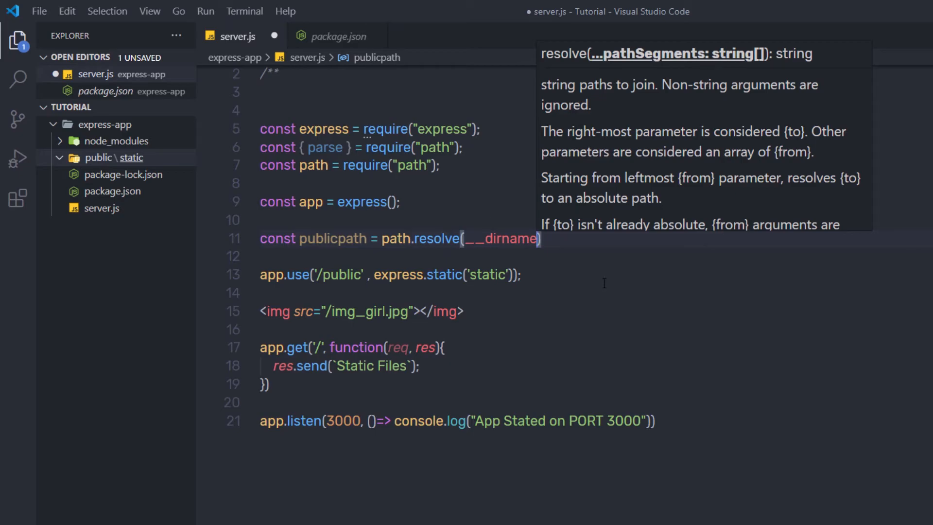
type(", 'public")
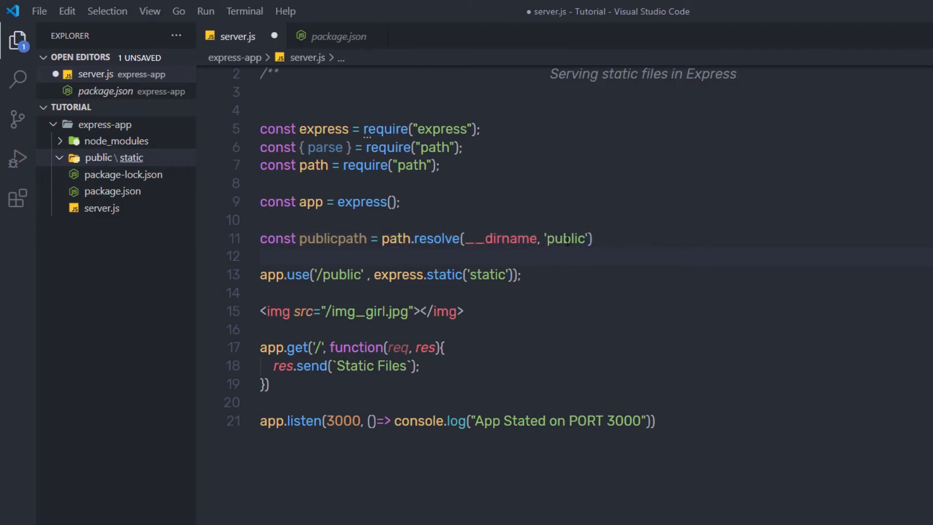
Step: Pass publicpath to app.use, set img src to public/img_girl.jpg, and delete the parse import
double_click(566, 238)
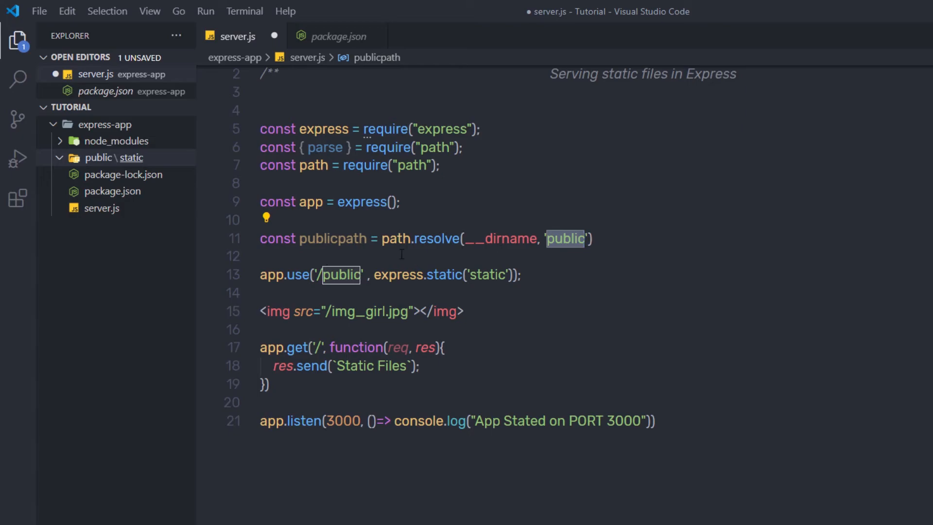
double_click(334, 239)
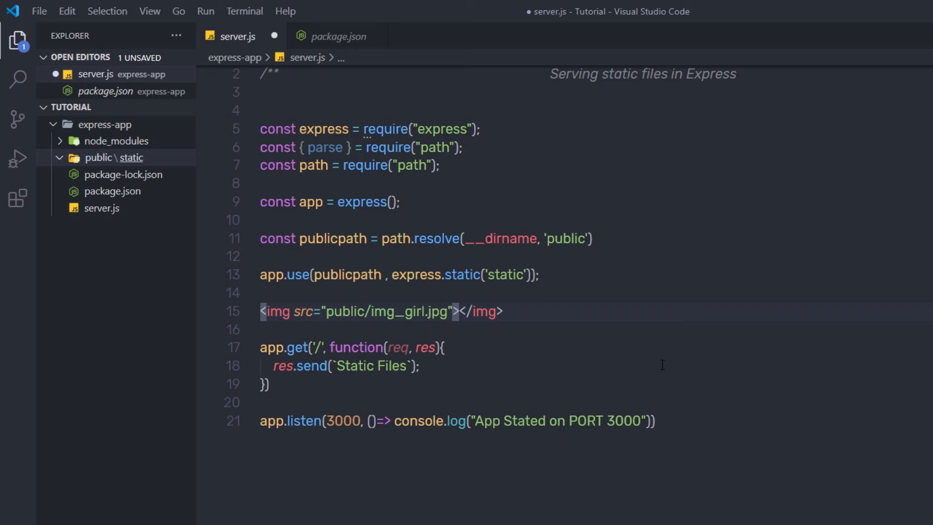
left_click(395, 311)
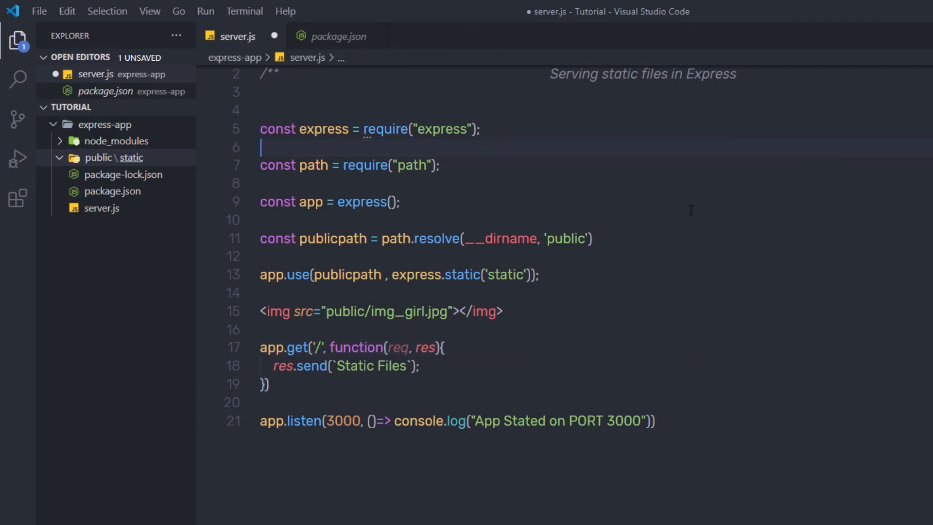
key("Backspace")
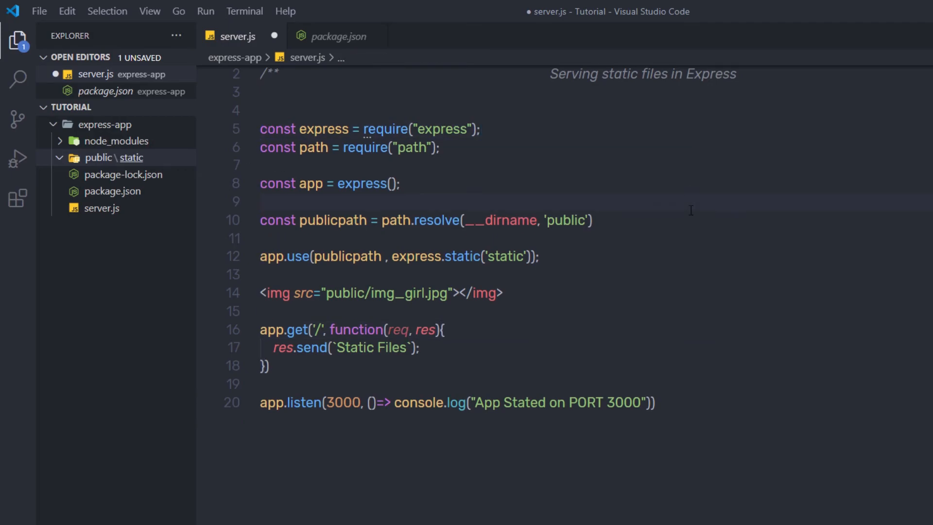